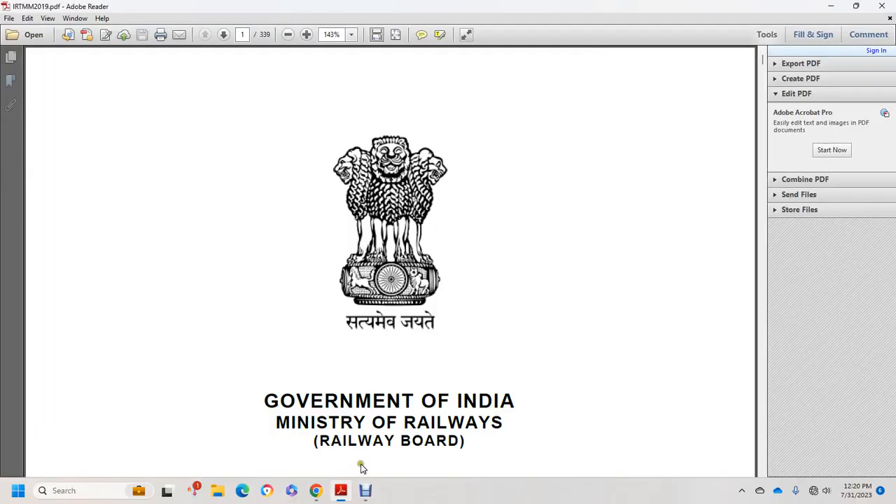
{"action": "mouse_move", "coordinate": [367, 461]}
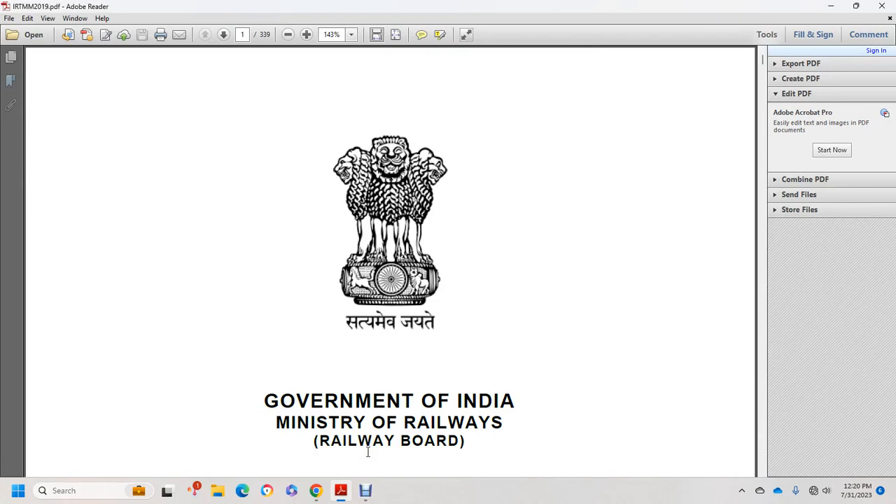
Step: Scroll down from the cover page to page 5's committee members table
{"action": "scroll", "scroll_direction": "down", "scroll_amount": 3}
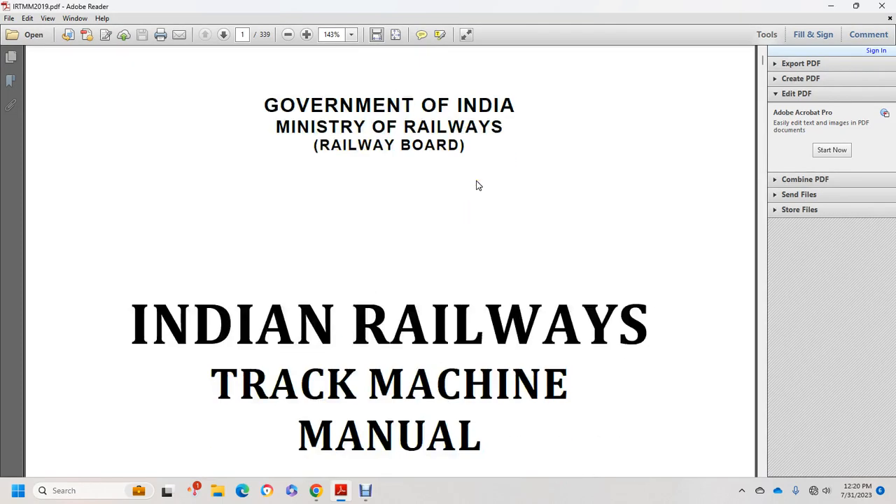
{"action": "scroll", "scroll_direction": "down", "scroll_amount": 3}
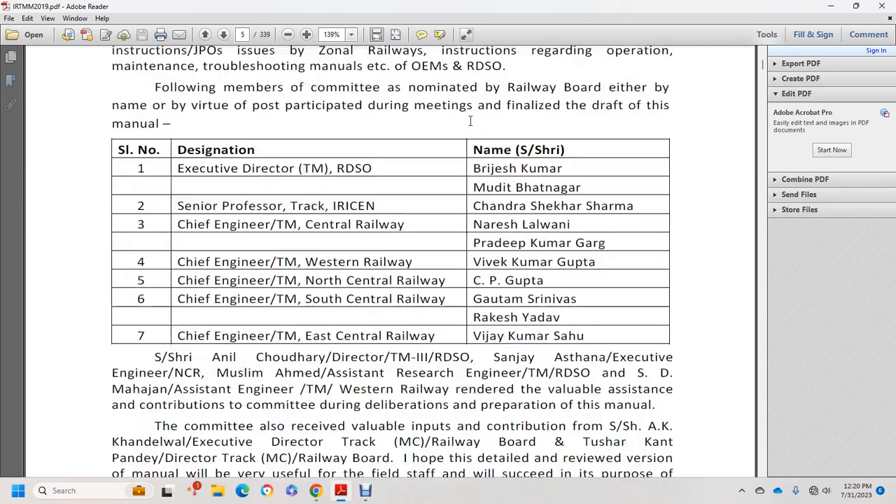
Step: Scroll through the Preface to First Edition, dated March 10, 2000, to the Contents page
{"action": "left_click", "coordinate": [205, 34]}
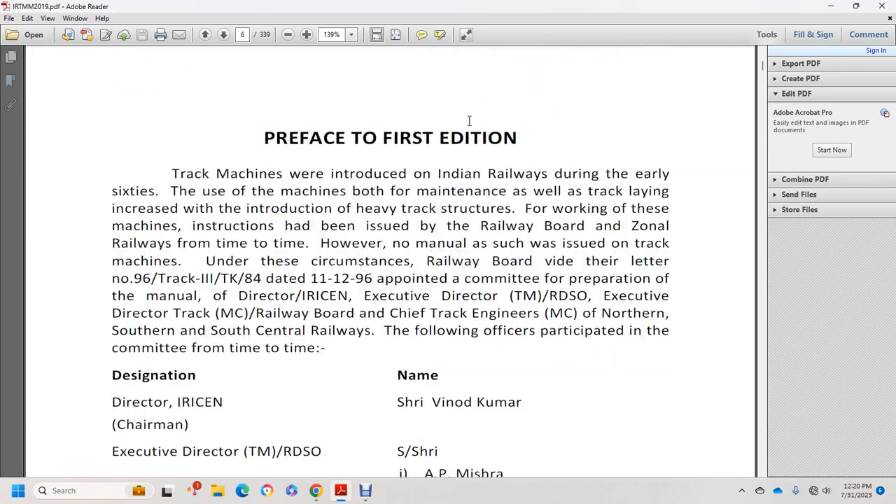
{"action": "scroll", "scroll_direction": "down", "scroll_amount": 3}
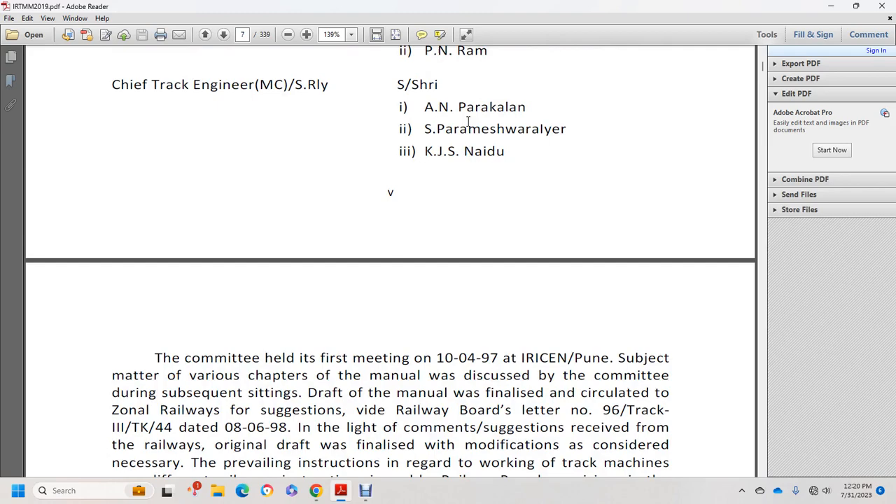
{"action": "scroll", "scroll_direction": "down", "scroll_amount": 3}
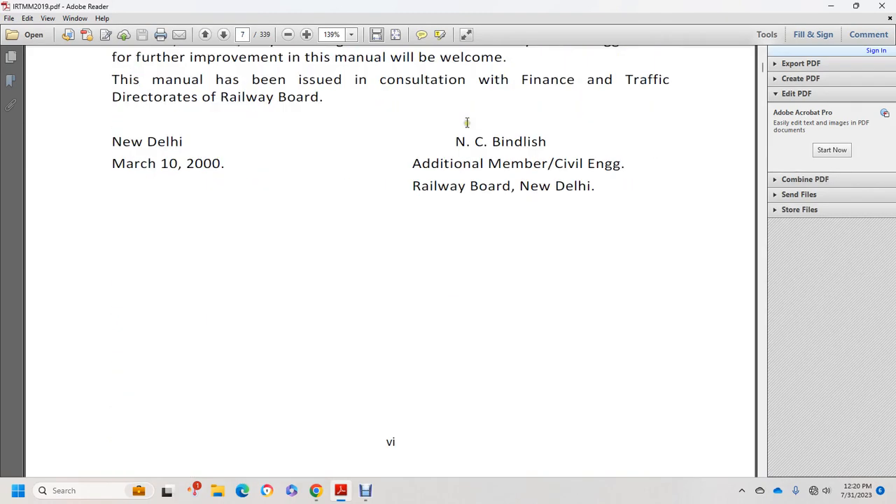
{"action": "scroll", "scroll_direction": "down", "scroll_amount": 3}
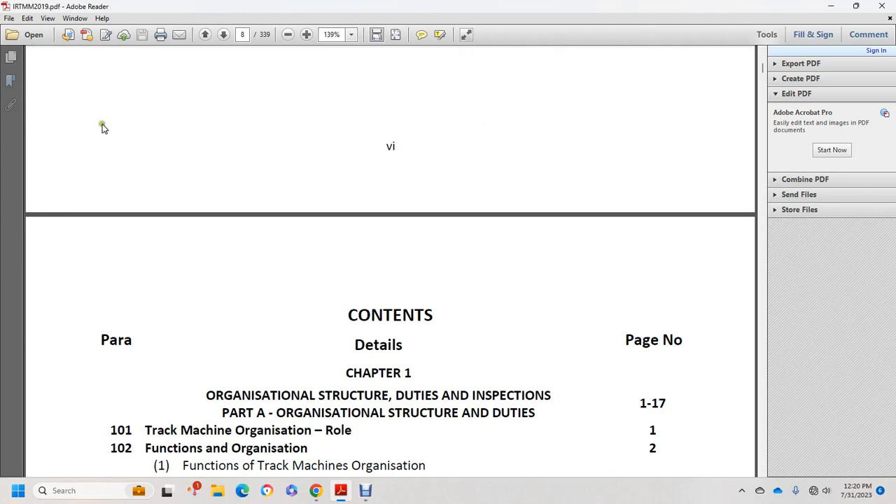
{"action": "mouse_move", "coordinate": [315, 350]}
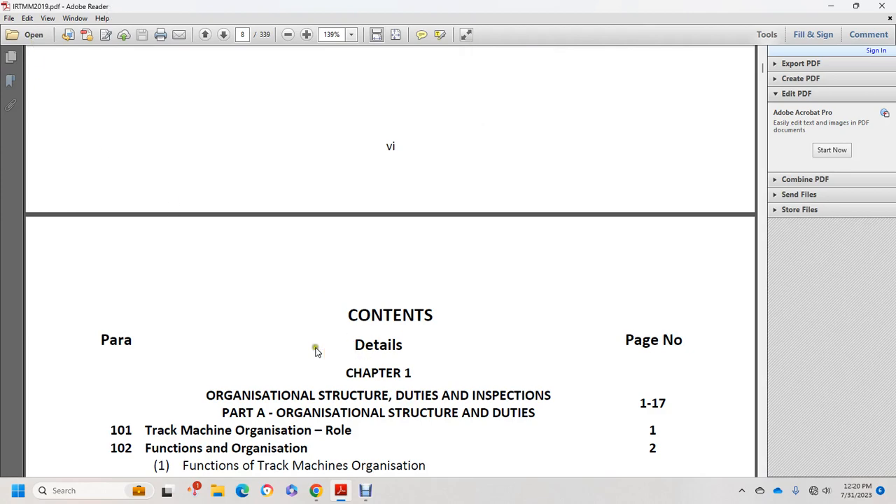
Step: Scroll the Contents past Chapter 1's Part B inspection entries to the Chapter 2 heading
{"action": "scroll", "scroll_direction": "down", "scroll_amount": 3}
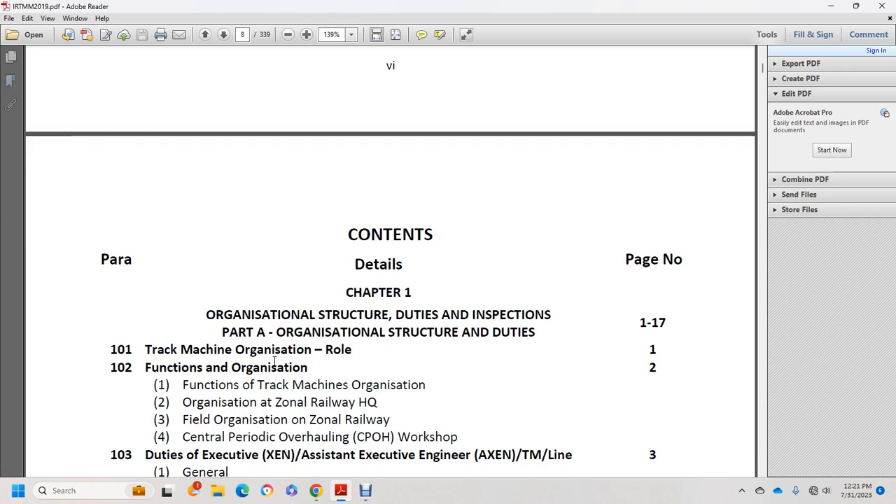
{"action": "scroll", "scroll_direction": "down", "scroll_amount": 3}
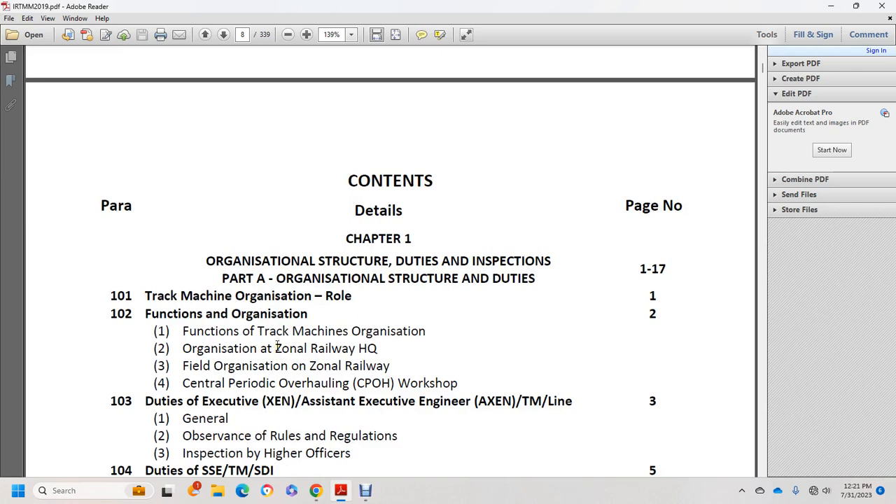
{"action": "mouse_move", "coordinate": [293, 372]}
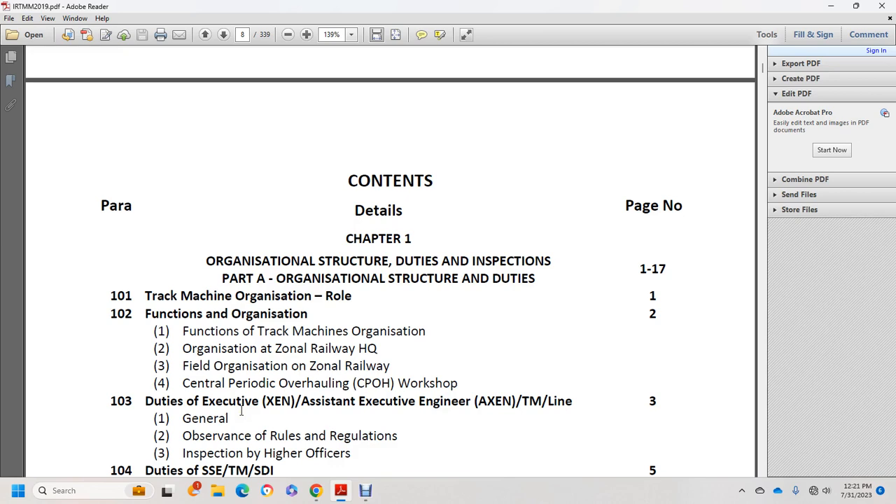
{"action": "scroll", "scroll_direction": "down", "scroll_amount": 3}
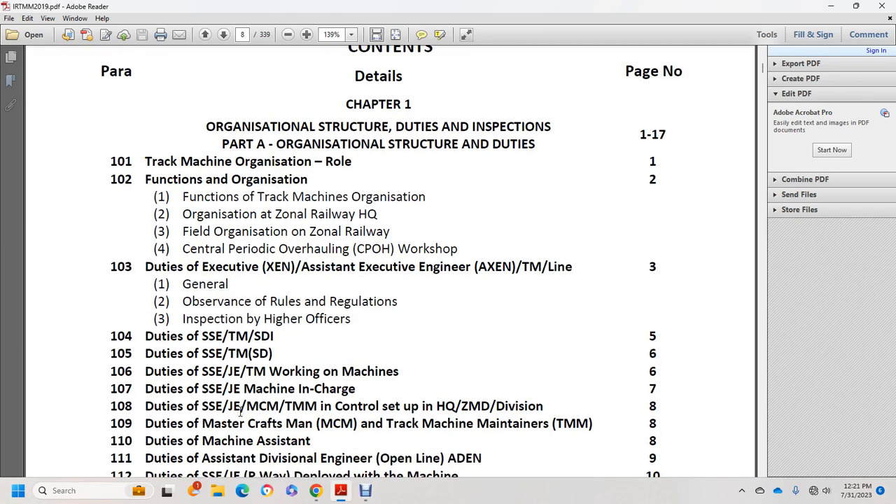
{"action": "mouse_move", "coordinate": [230, 416]}
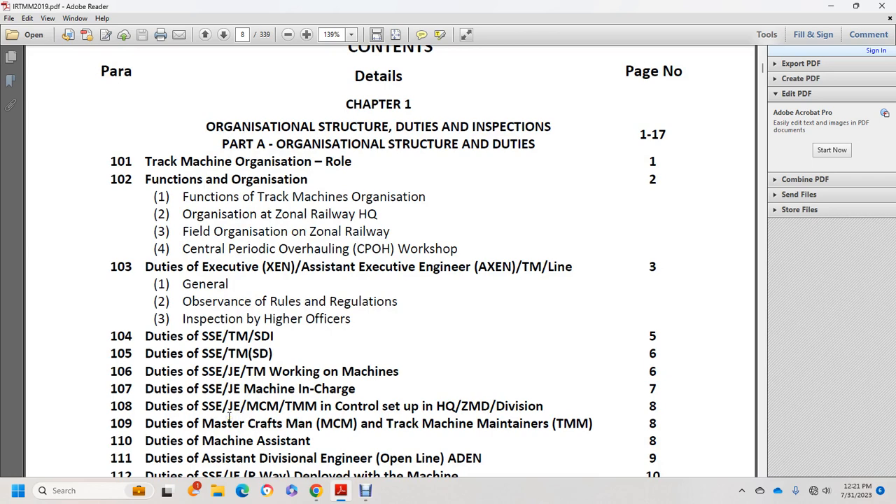
{"action": "mouse_move", "coordinate": [224, 417]}
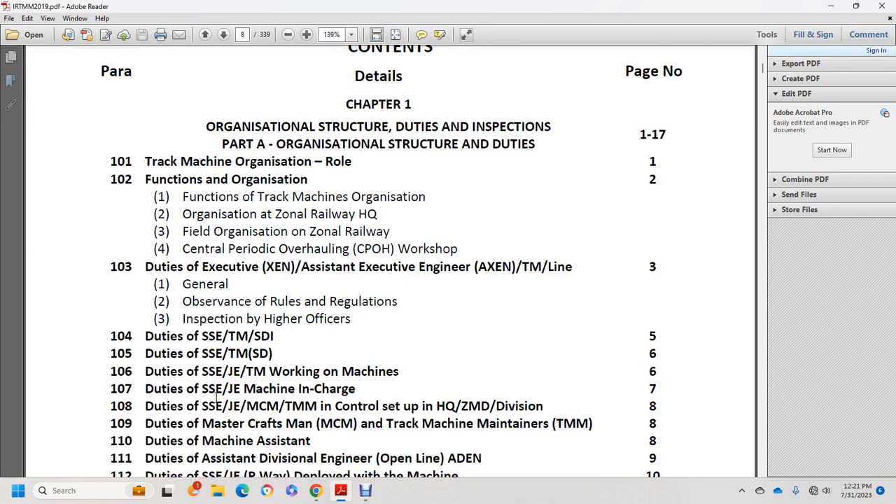
{"action": "scroll", "scroll_direction": "down", "scroll_amount": 3}
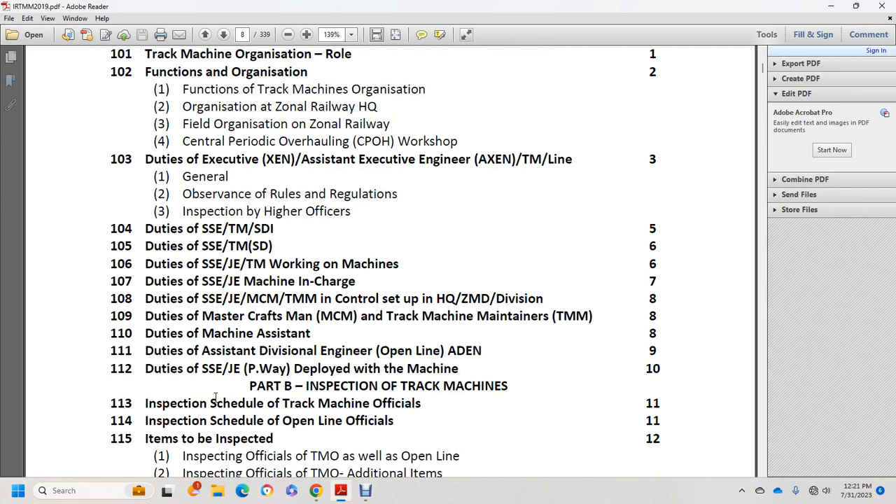
{"action": "mouse_move", "coordinate": [265, 397]}
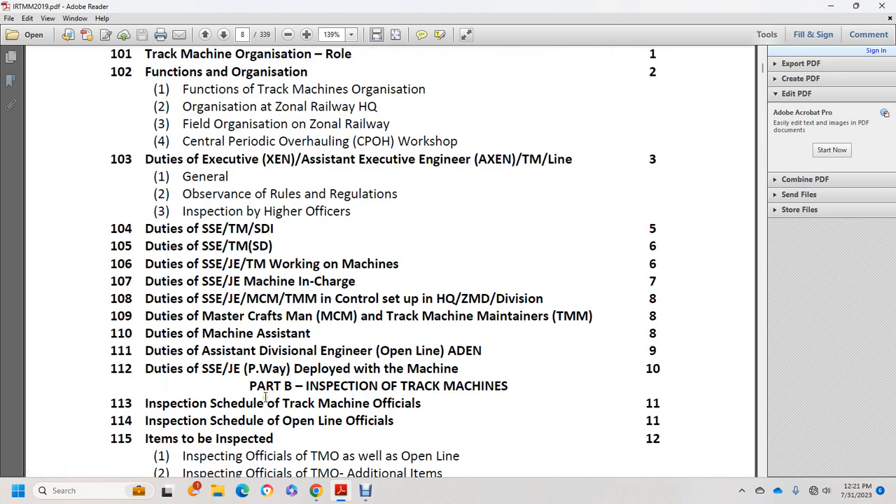
{"action": "scroll", "scroll_direction": "down", "scroll_amount": 3}
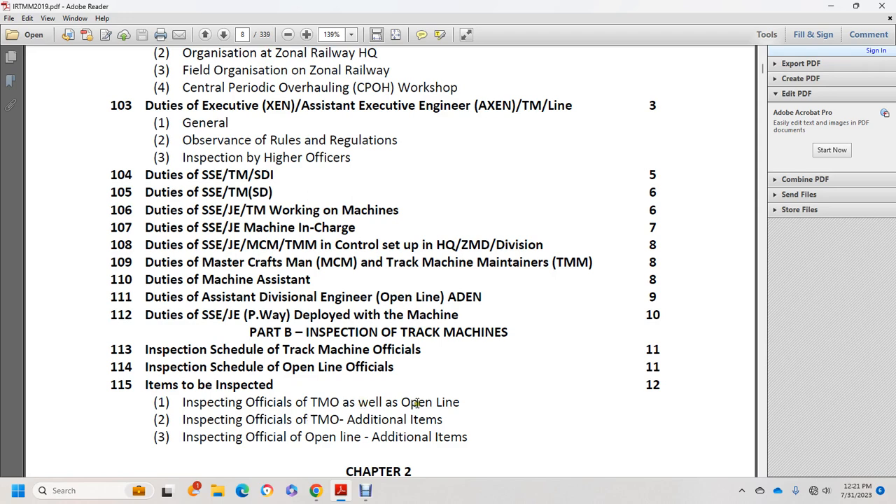
{"action": "mouse_move", "coordinate": [309, 423]}
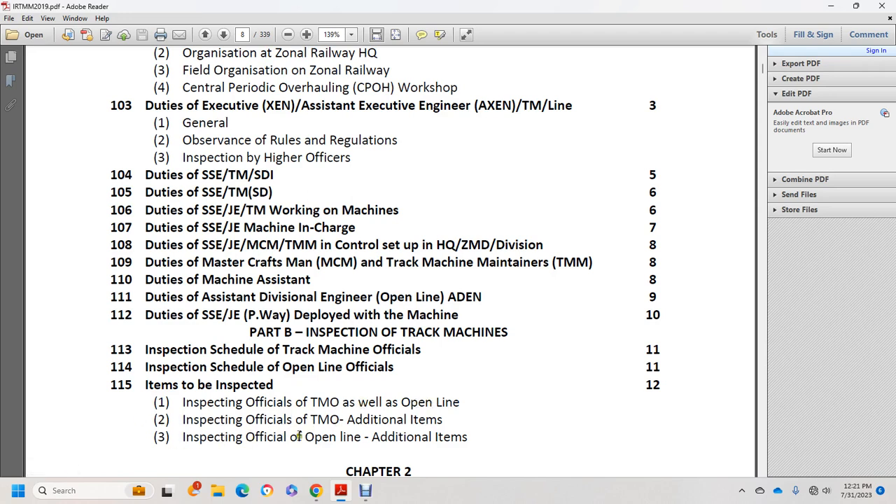
{"action": "scroll", "scroll_direction": "down", "scroll_amount": 3}
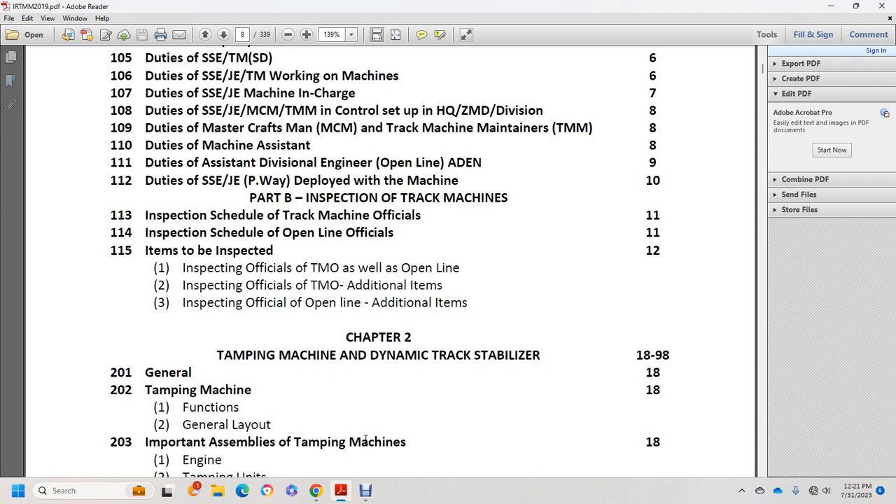
Step: Scroll Chapter 2 contents down to item 215 on 3-point lining at page viii's end
{"action": "scroll", "scroll_direction": "down", "scroll_amount": 3}
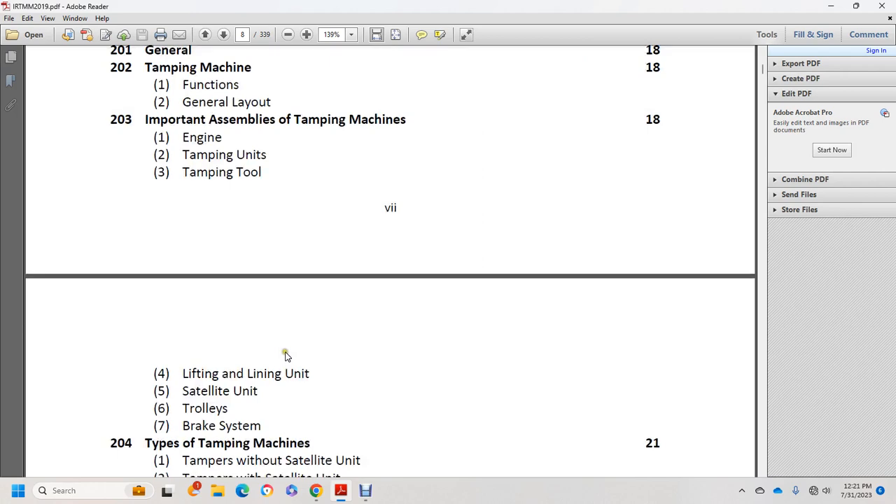
{"action": "mouse_move", "coordinate": [272, 353]}
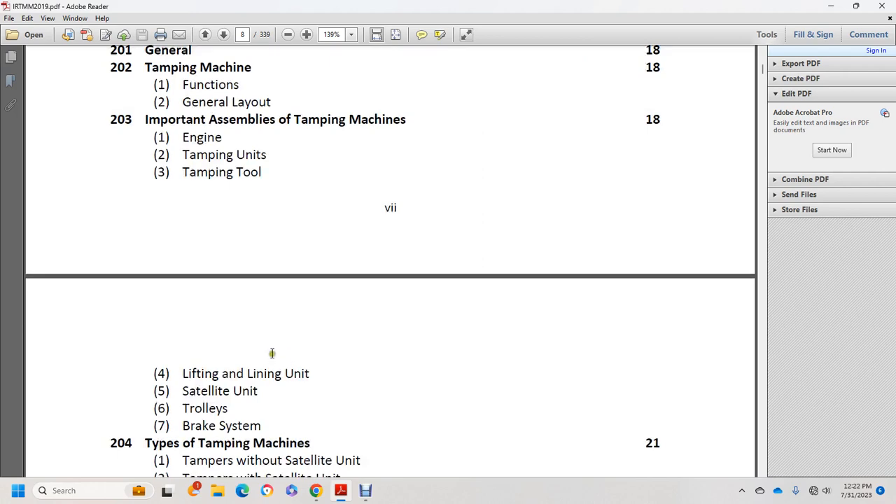
{"action": "scroll", "scroll_direction": "down", "scroll_amount": 3}
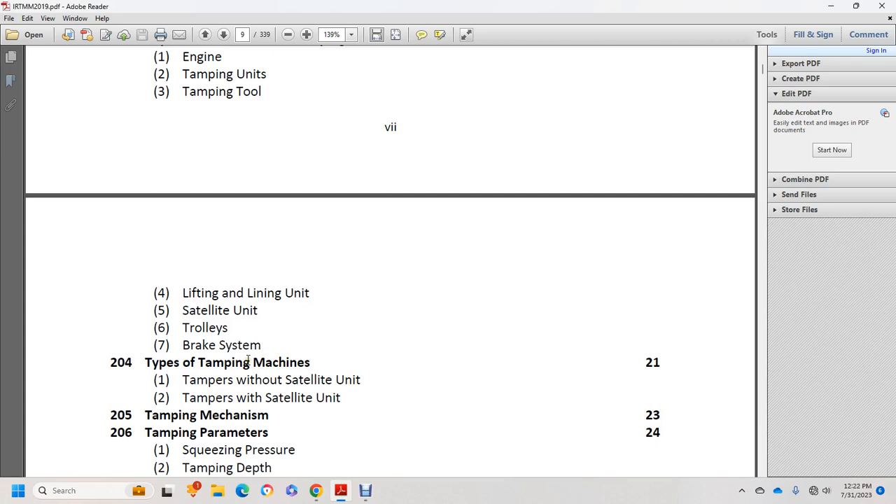
{"action": "scroll", "scroll_direction": "down", "scroll_amount": 3}
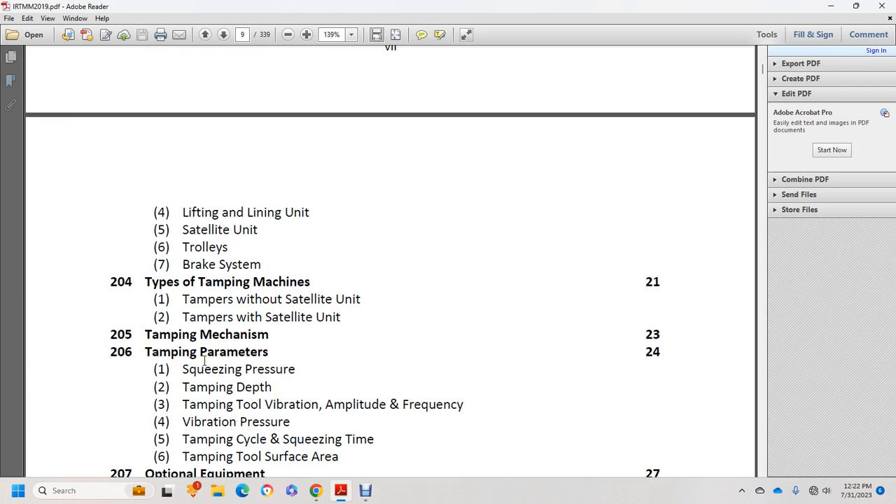
{"action": "scroll", "scroll_direction": "down", "scroll_amount": 3}
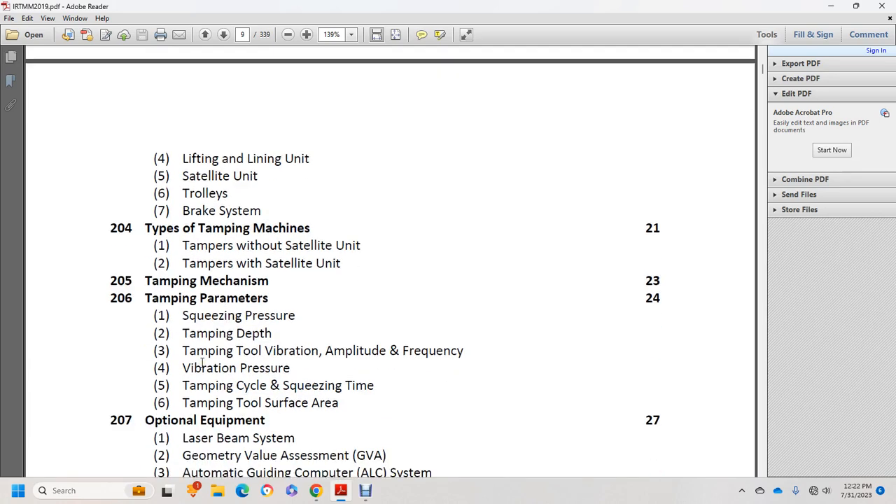
{"action": "scroll", "scroll_direction": "down", "scroll_amount": 3}
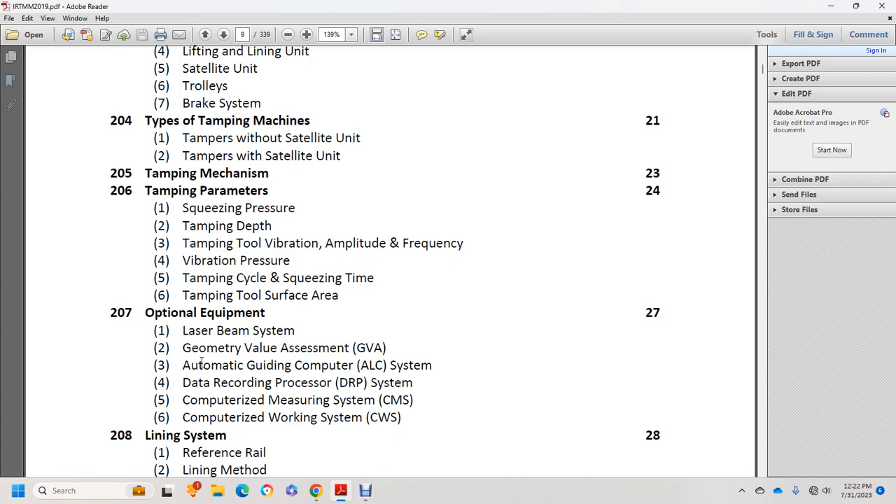
{"action": "scroll", "scroll_direction": "down", "scroll_amount": 3}
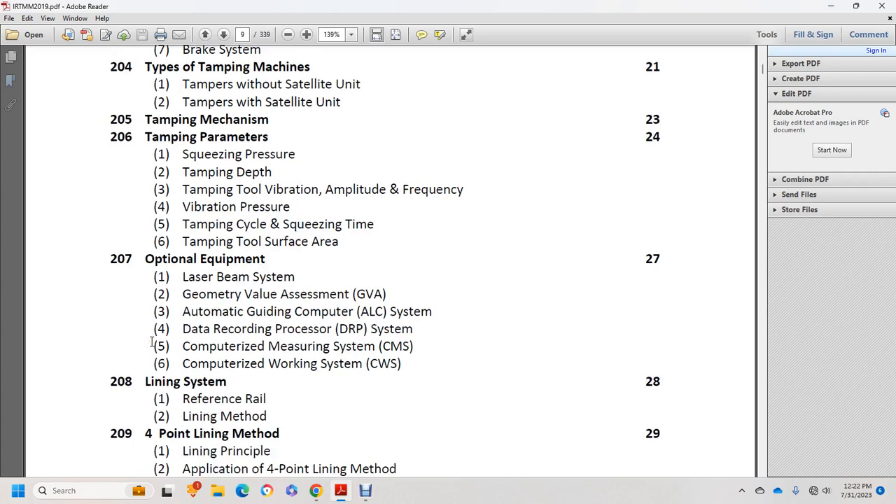
{"action": "scroll", "scroll_direction": "down", "scroll_amount": 3}
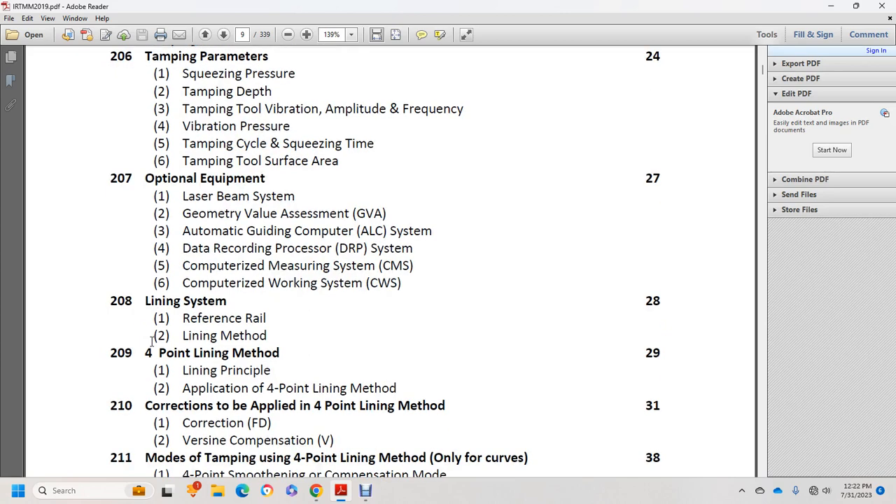
{"action": "mouse_move", "coordinate": [147, 346]}
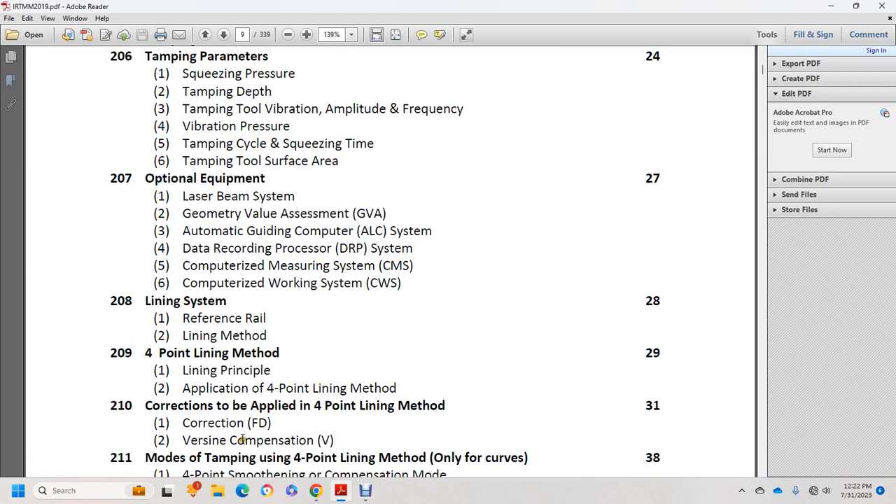
{"action": "scroll", "scroll_direction": "down", "scroll_amount": 3}
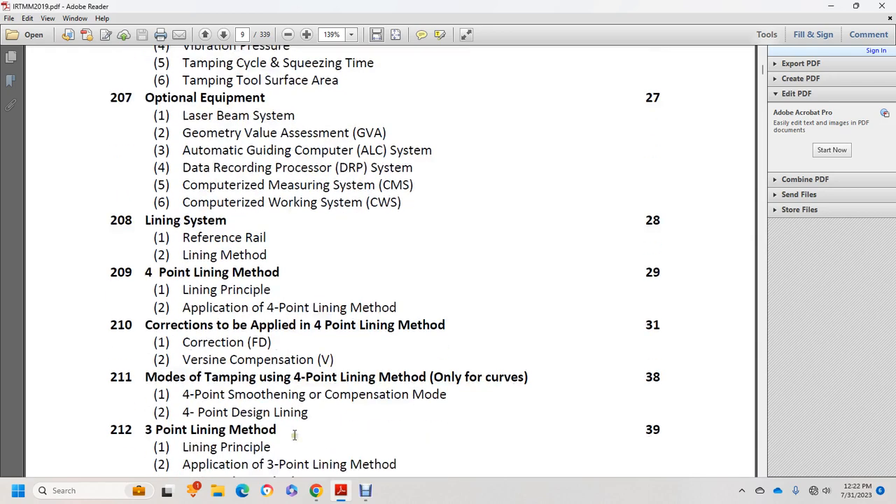
{"action": "mouse_move", "coordinate": [298, 438]}
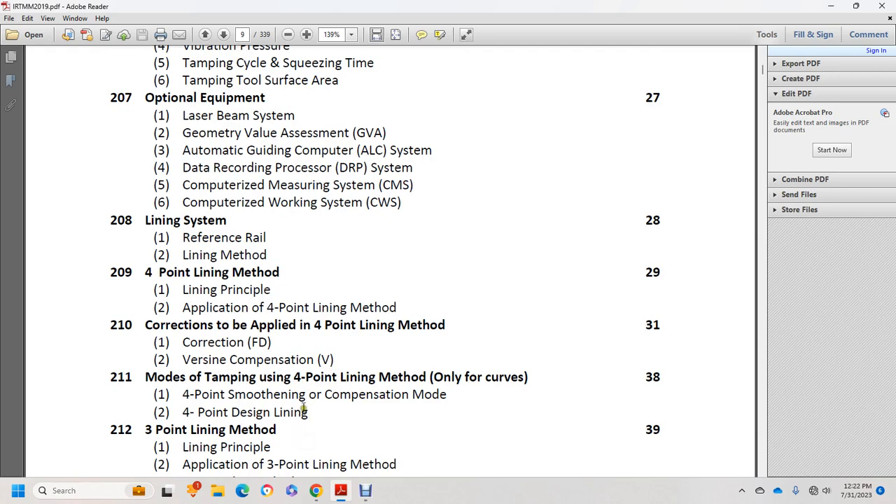
{"action": "scroll", "scroll_direction": "down", "scroll_amount": 3}
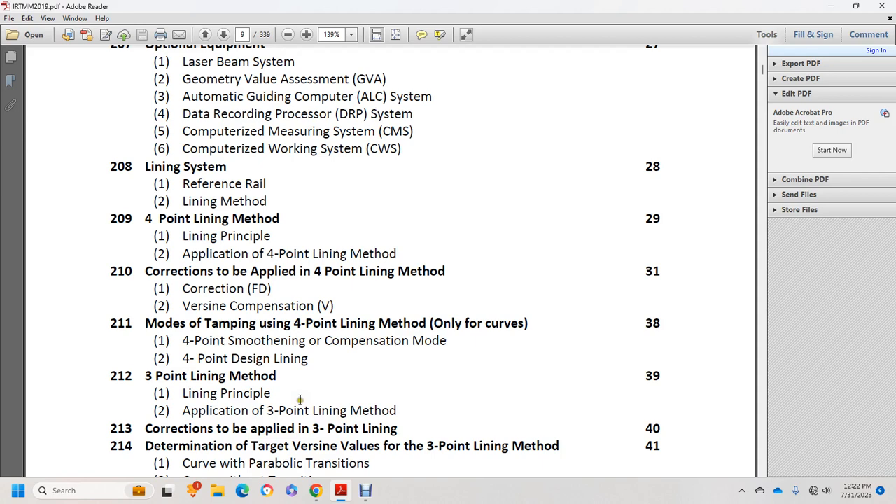
{"action": "scroll", "scroll_direction": "down", "scroll_amount": 3}
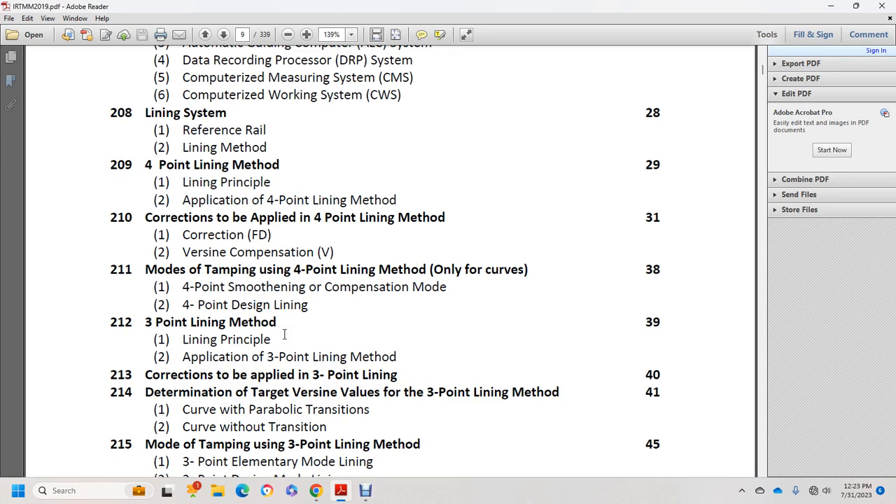
{"action": "mouse_move", "coordinate": [343, 259]}
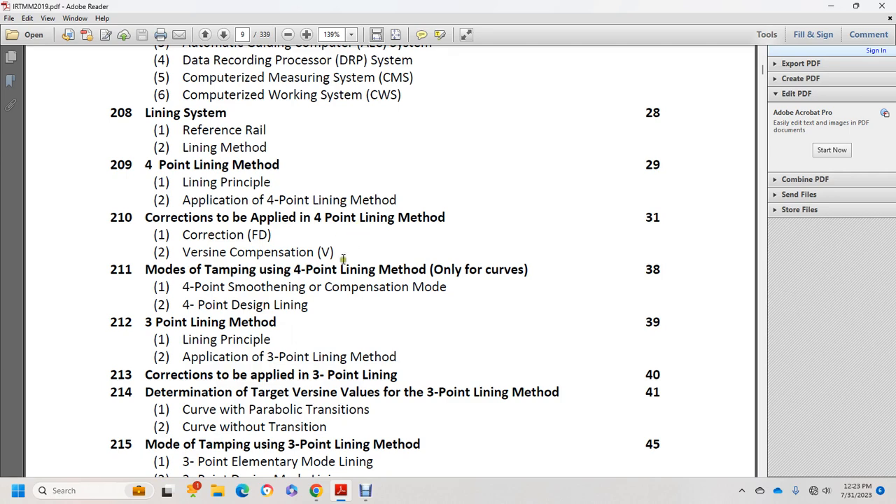
{"action": "scroll", "scroll_direction": "down", "scroll_amount": 3}
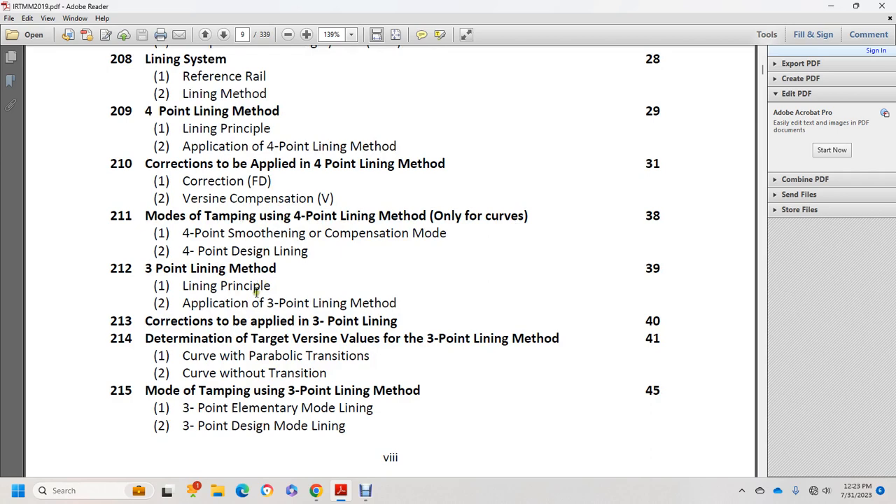
{"action": "mouse_move", "coordinate": [256, 289]}
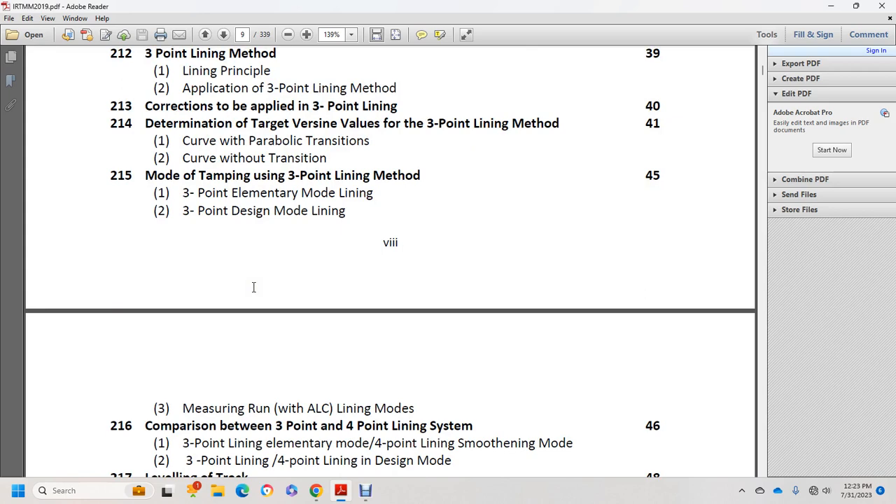
{"action": "mouse_move", "coordinate": [265, 292]}
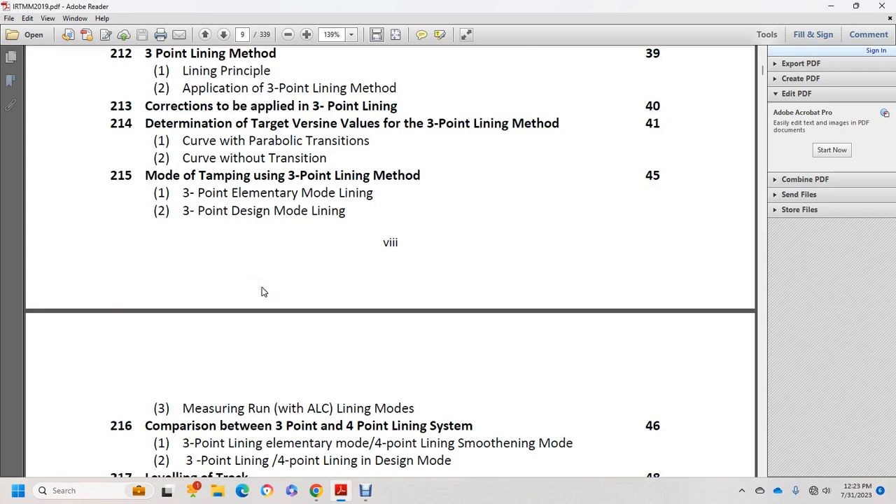
Step: Scroll onto page ix until contents entries 218 to 224 are on screen
{"action": "scroll", "scroll_direction": "down", "scroll_amount": 3}
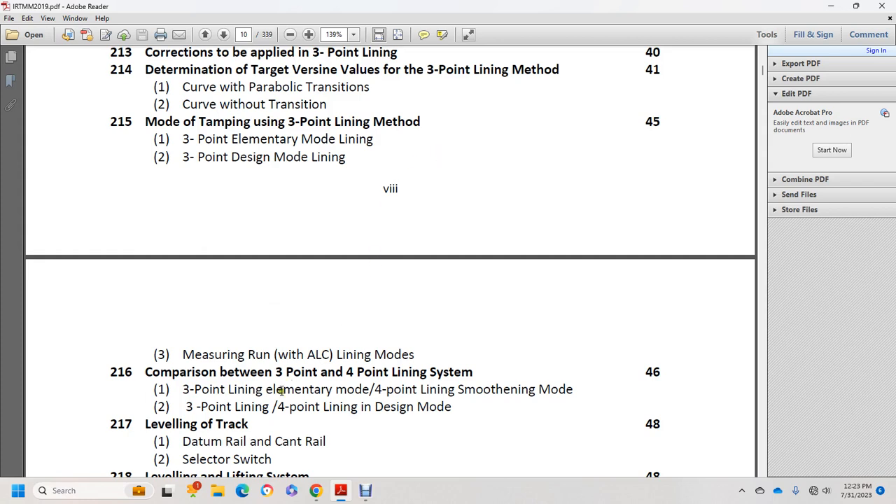
{"action": "scroll", "scroll_direction": "down", "scroll_amount": 3}
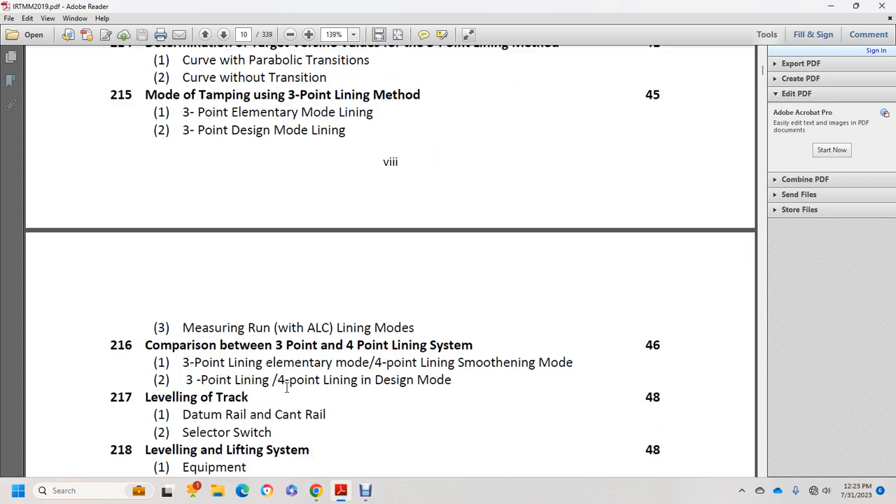
{"action": "scroll", "scroll_direction": "down", "scroll_amount": 3}
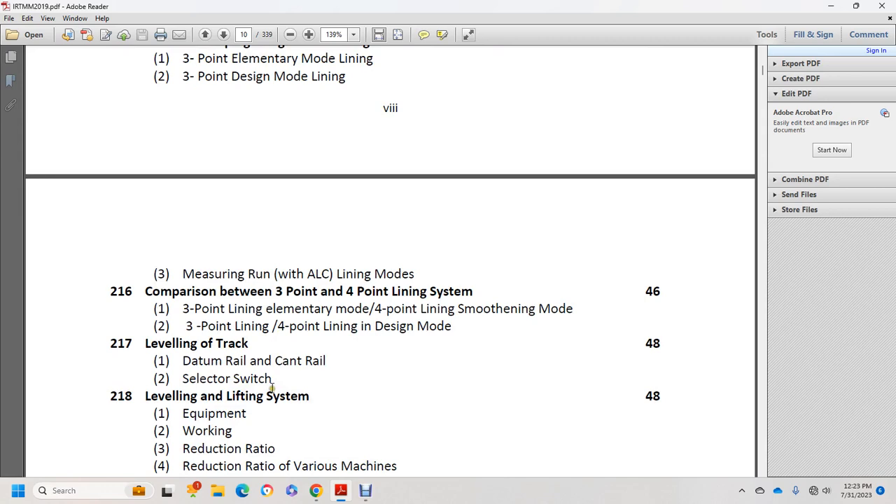
{"action": "scroll", "scroll_direction": "down", "scroll_amount": 3}
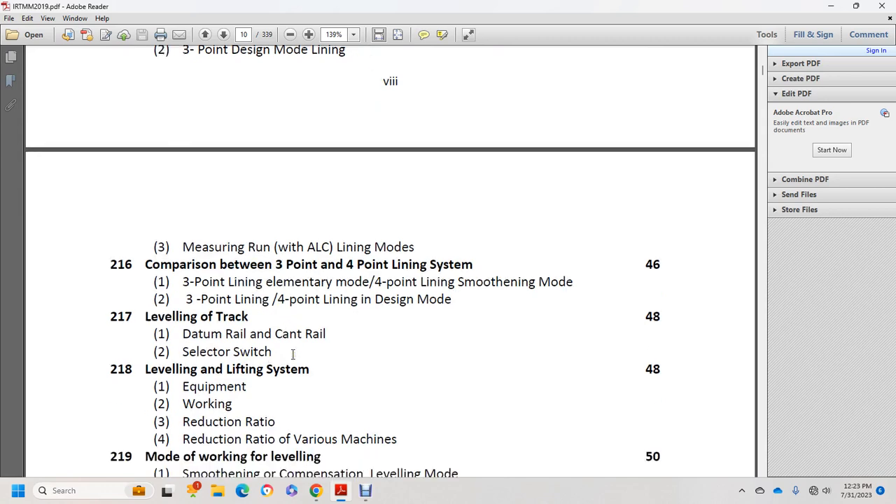
{"action": "scroll", "scroll_direction": "down", "scroll_amount": 3}
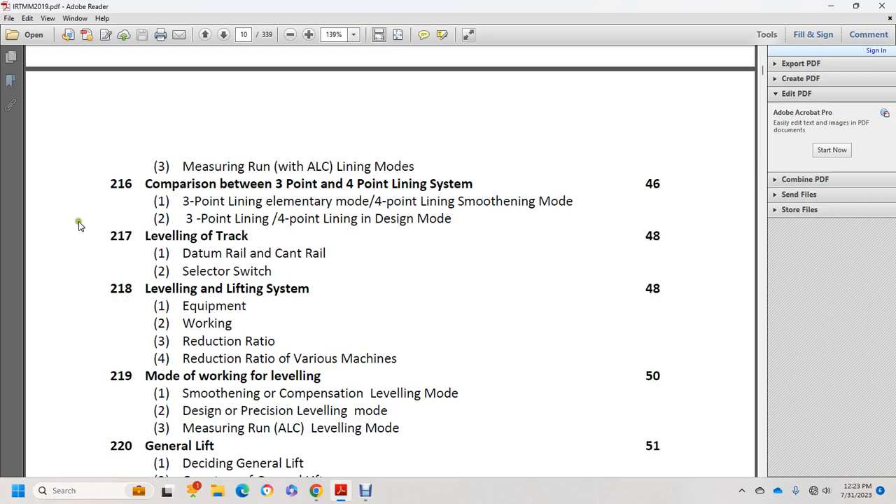
{"action": "scroll", "scroll_direction": "down", "scroll_amount": 3}
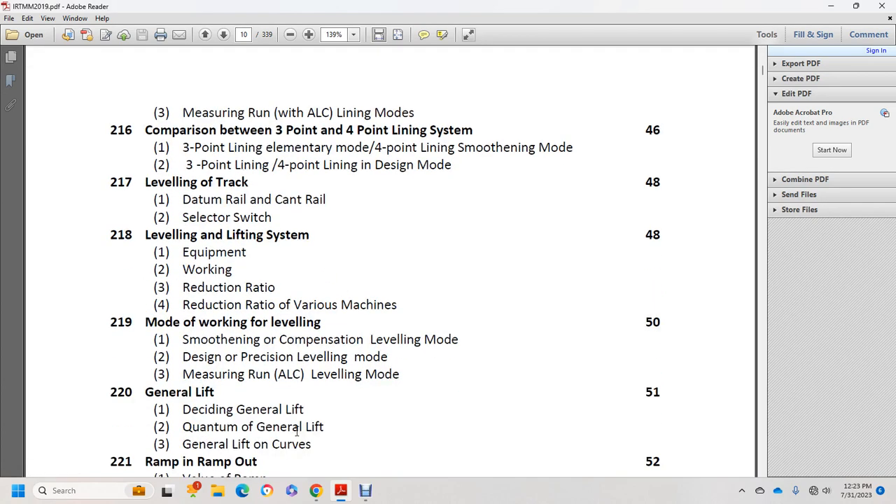
{"action": "scroll", "scroll_direction": "down", "scroll_amount": 3}
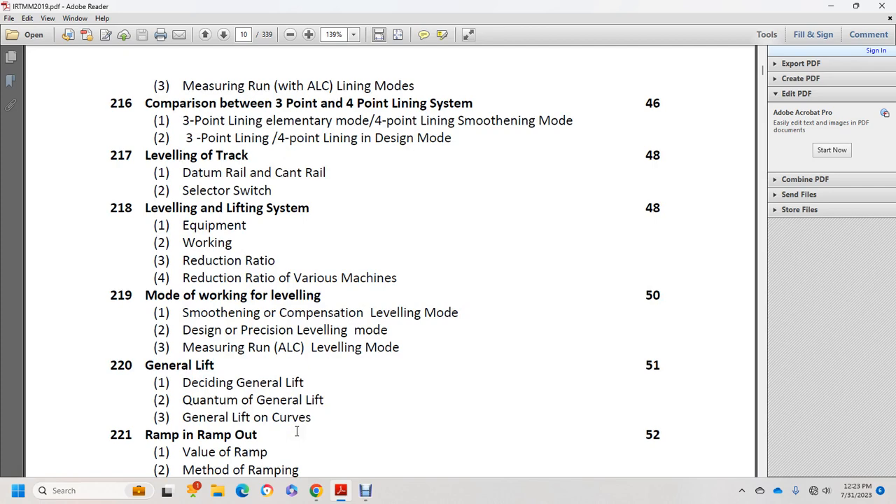
{"action": "mouse_move", "coordinate": [297, 432]}
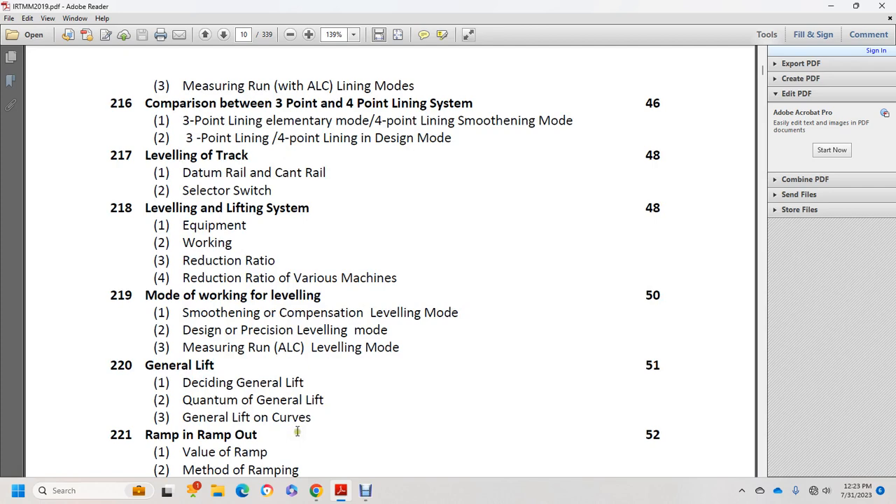
{"action": "mouse_move", "coordinate": [296, 428]}
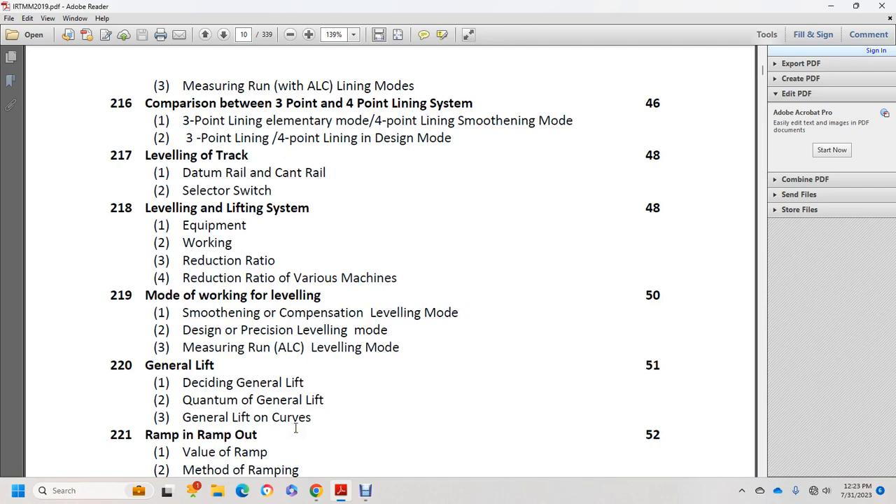
{"action": "scroll", "scroll_direction": "down", "scroll_amount": 3}
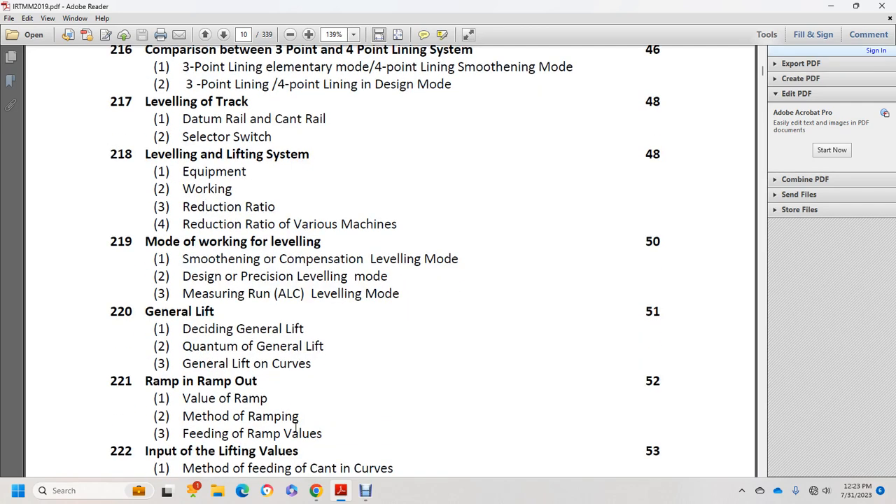
{"action": "scroll", "scroll_direction": "down", "scroll_amount": 3}
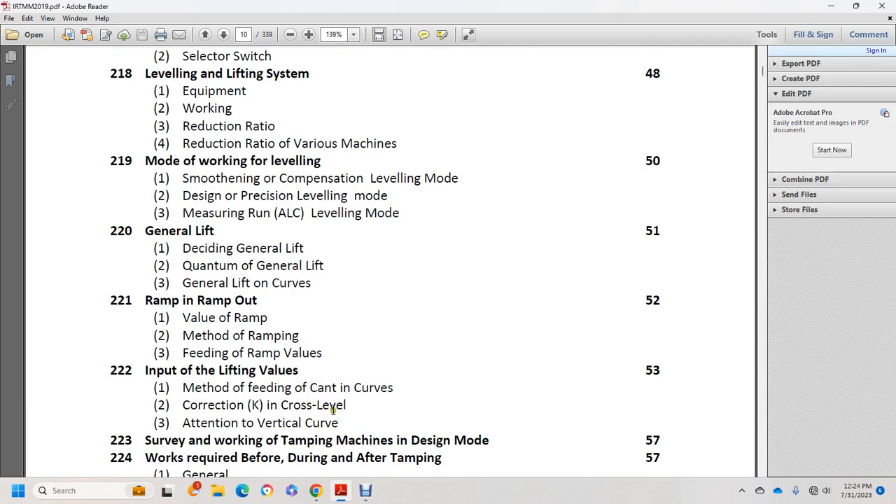
Step: Scroll to Dynamic Track Stabilizer items 225–226 and the page ix footer
{"action": "scroll", "scroll_direction": "down", "scroll_amount": 3}
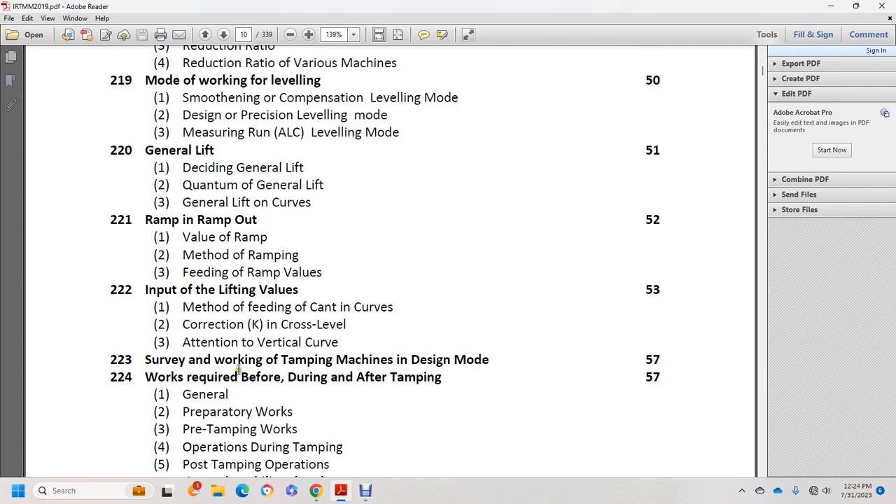
{"action": "scroll", "scroll_direction": "down", "scroll_amount": 3}
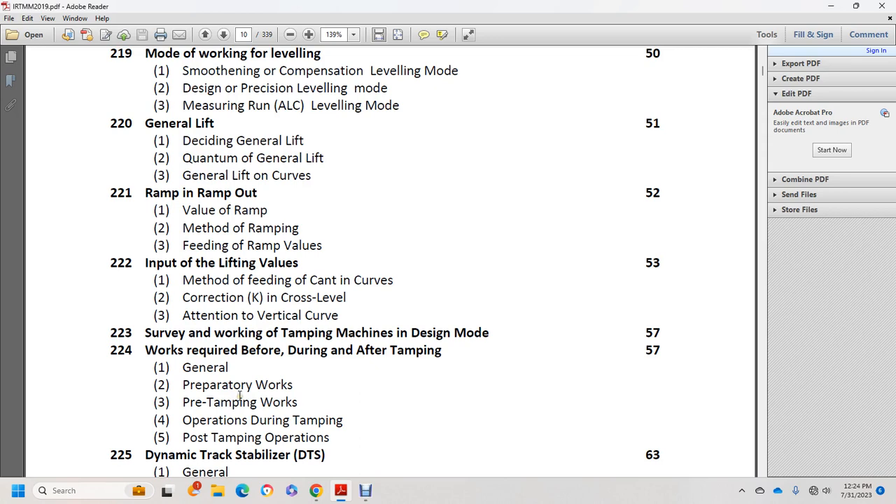
{"action": "scroll", "scroll_direction": "down", "scroll_amount": 3}
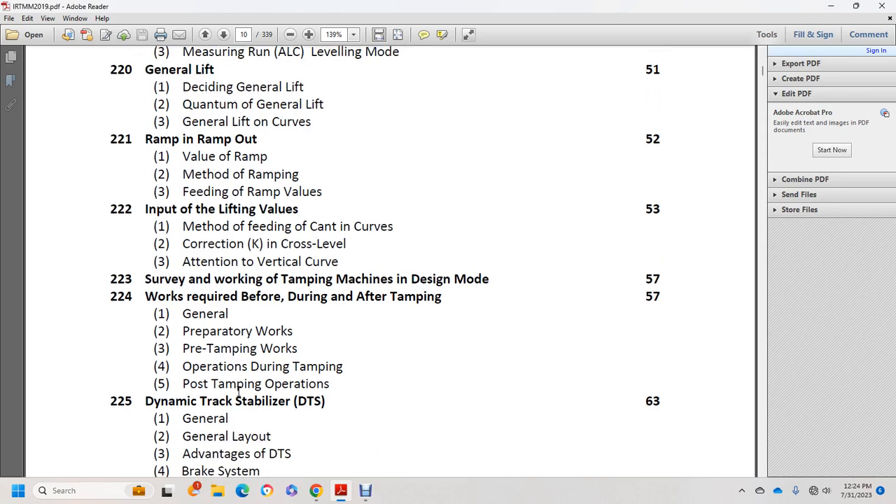
{"action": "scroll", "scroll_direction": "down", "scroll_amount": 3}
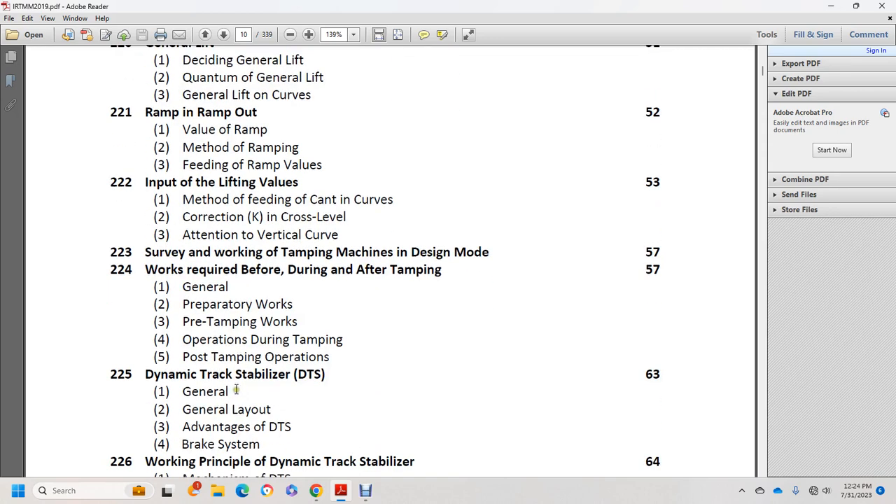
{"action": "scroll", "scroll_direction": "down", "scroll_amount": 3}
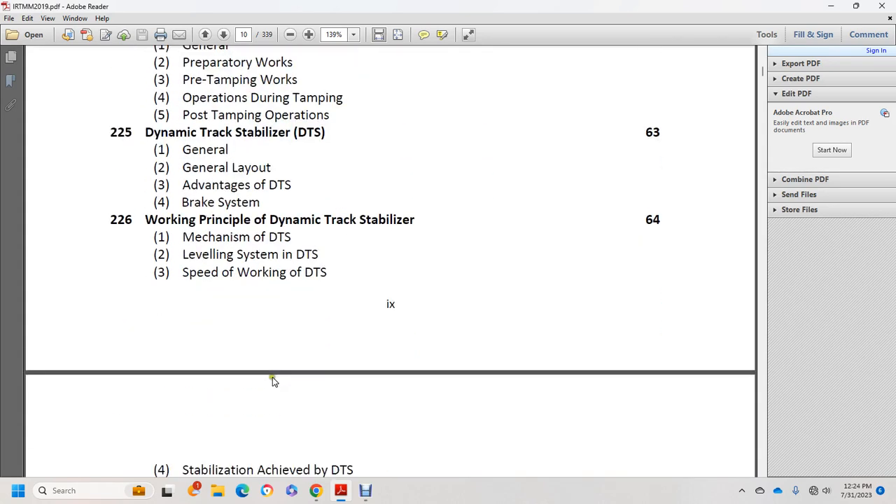
Step: Scroll past DTS items 227–229 and annexures 2.1–2.17 to the Chapter 3 heading
{"action": "scroll", "scroll_direction": "down", "scroll_amount": 3}
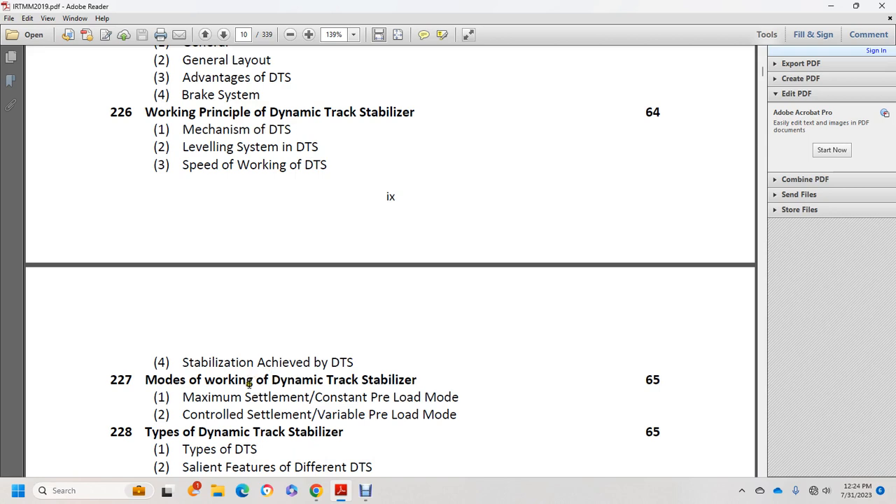
{"action": "scroll", "scroll_direction": "down", "scroll_amount": 3}
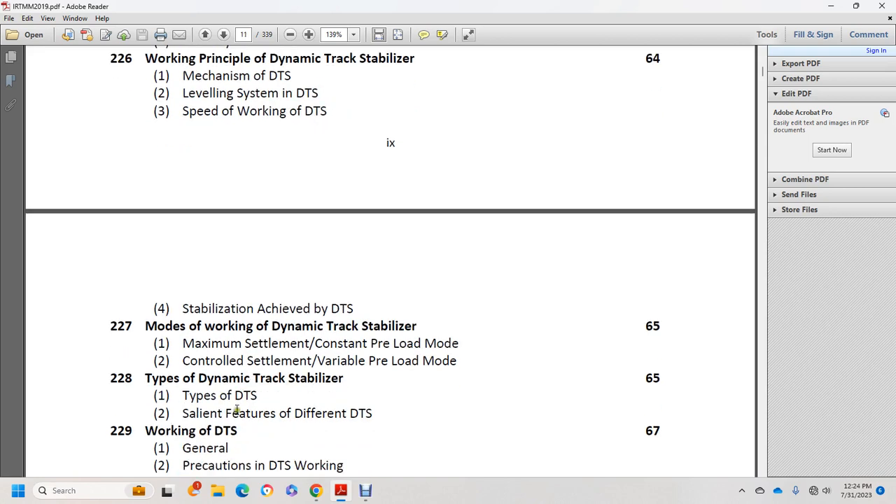
{"action": "mouse_move", "coordinate": [362, 412]}
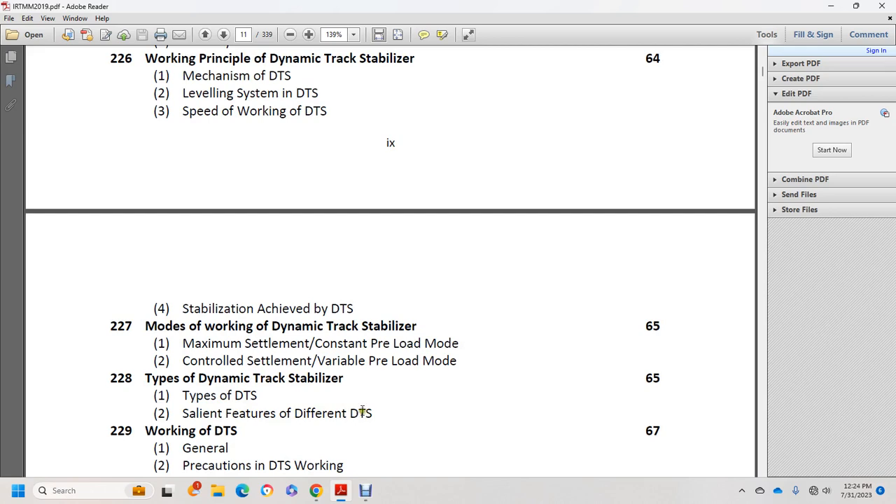
{"action": "mouse_move", "coordinate": [203, 454]}
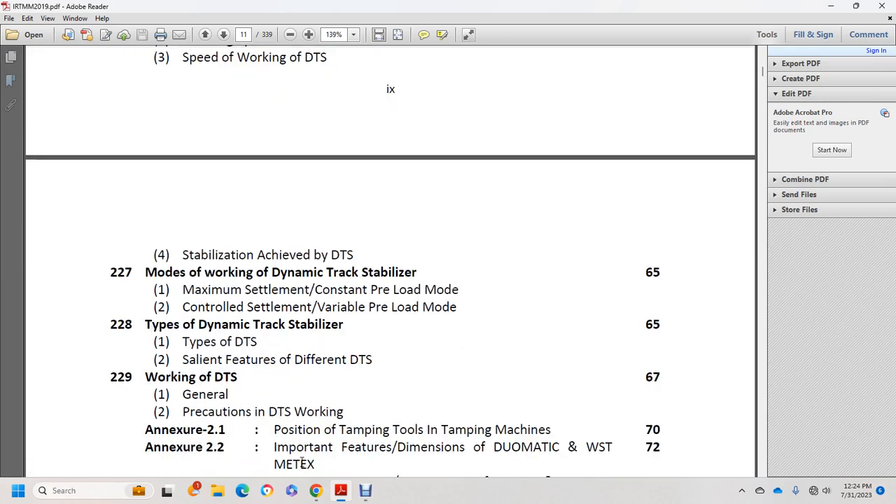
{"action": "scroll", "scroll_direction": "down", "scroll_amount": 3}
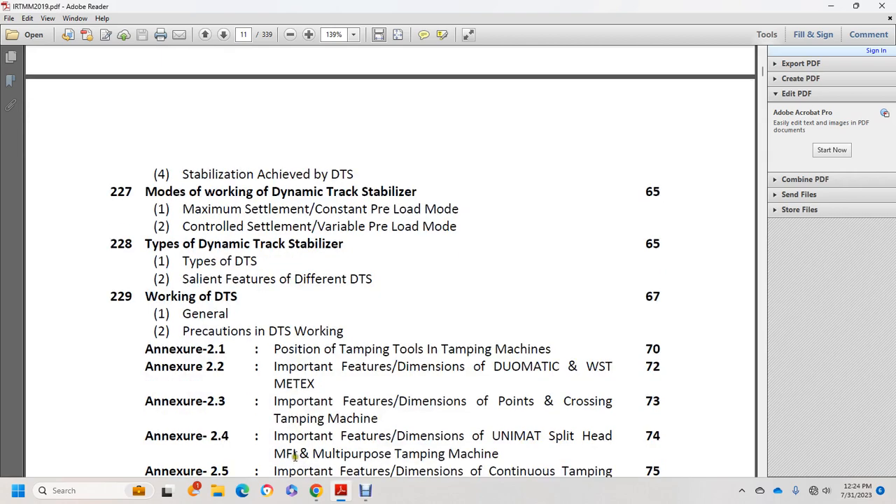
{"action": "scroll", "scroll_direction": "down", "scroll_amount": 3}
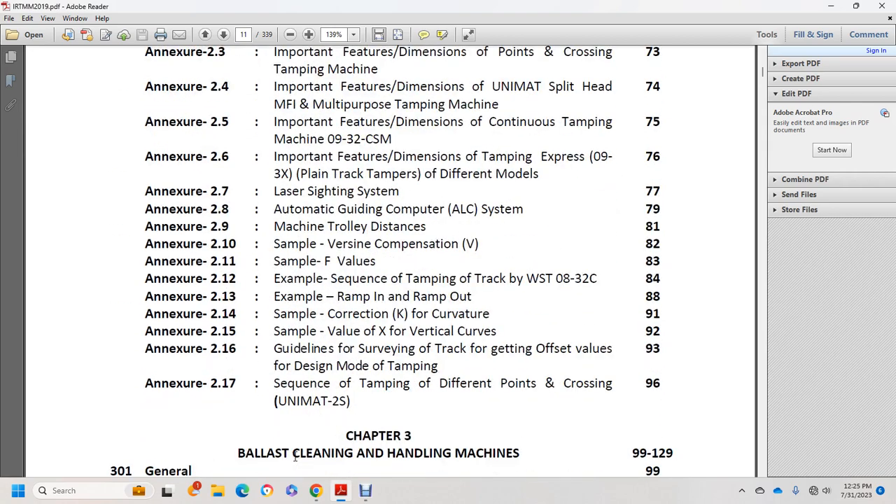